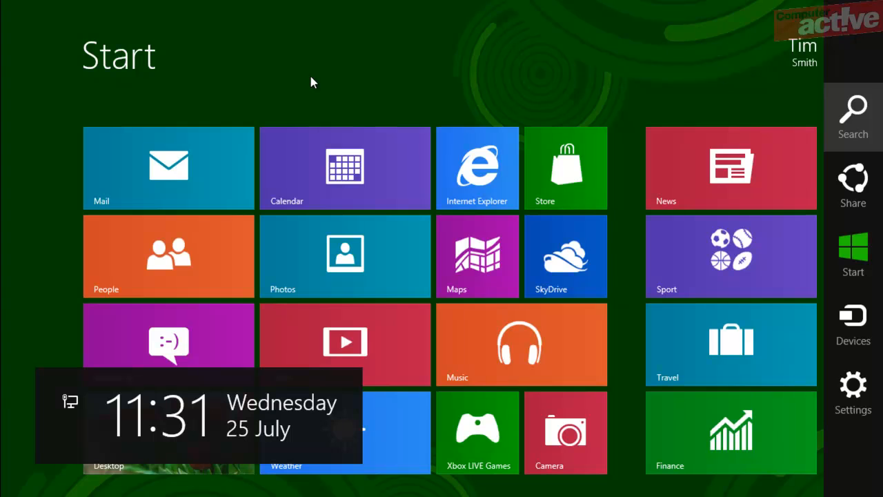
mouse_move(849, 117)
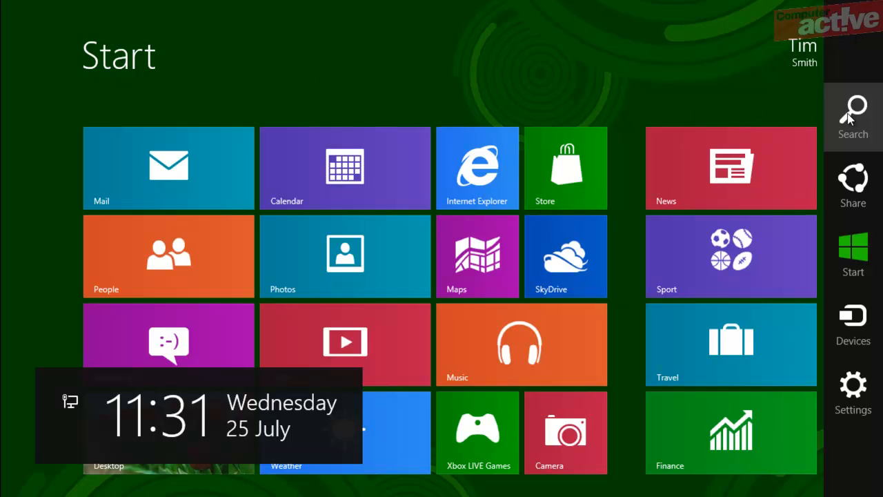
- Search the Start screen for 'family safety' and narrow results to Settings
left_click(852, 111)
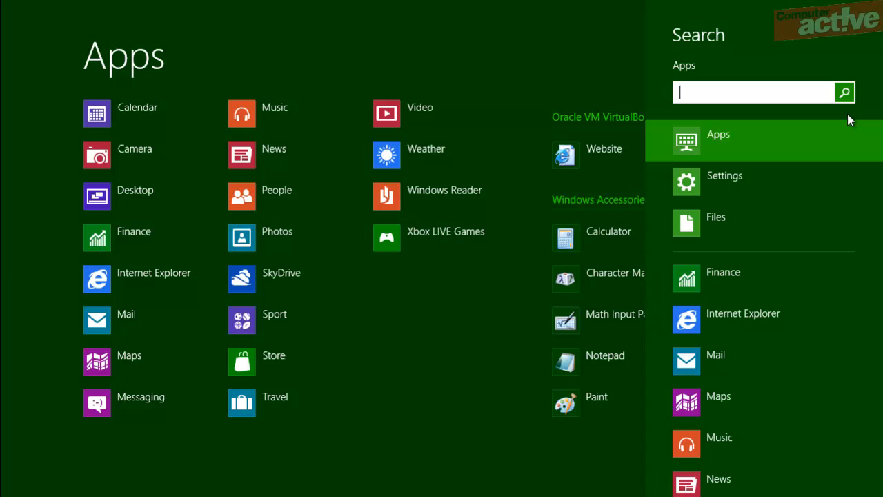
type("family safety")
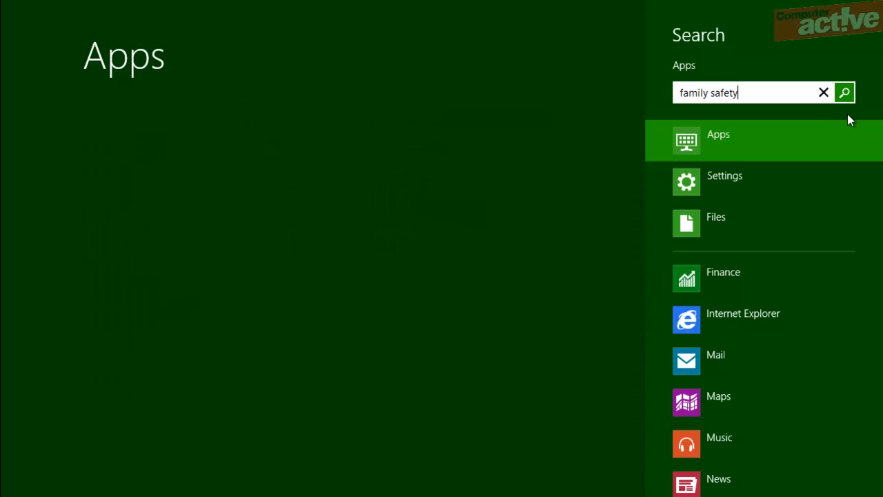
left_click(844, 91)
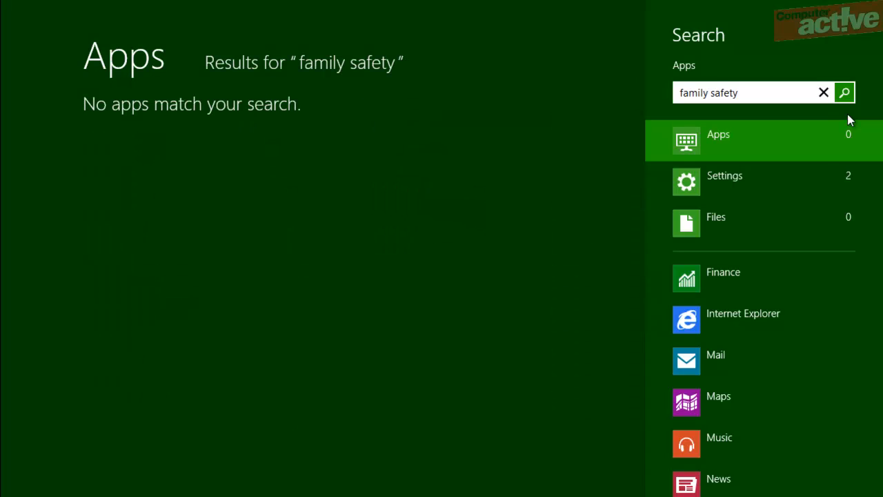
mouse_move(794, 182)
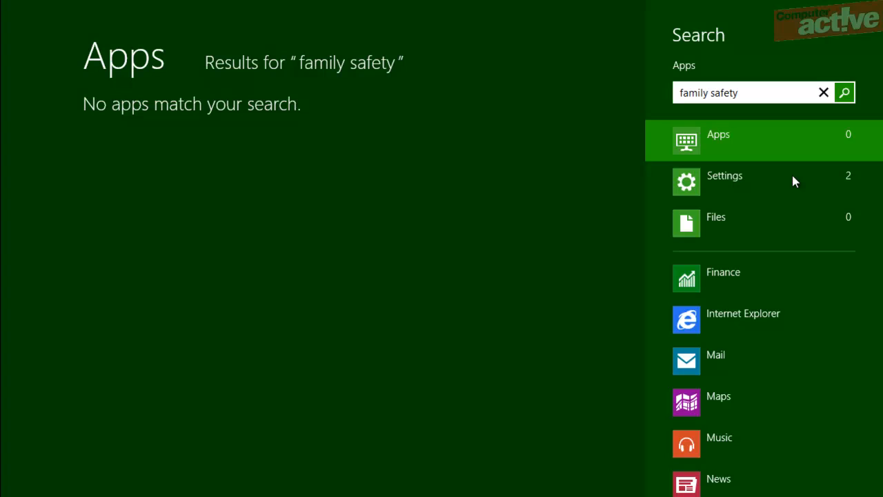
left_click(724, 182)
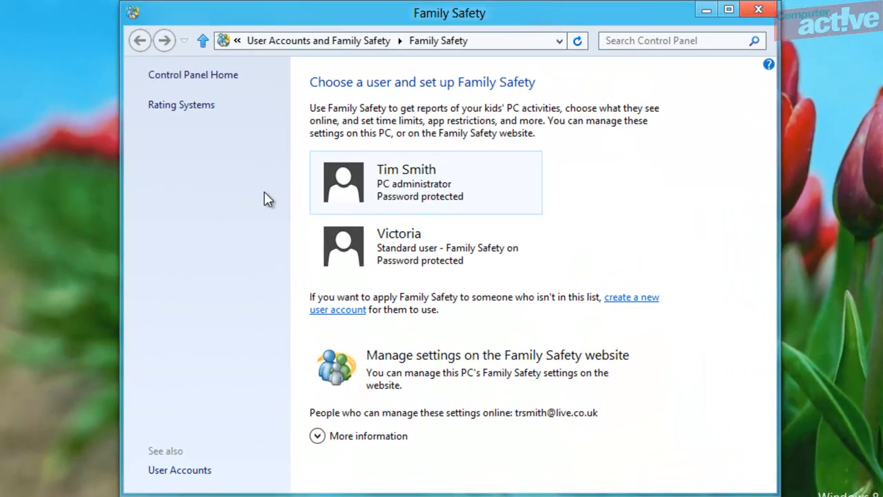
mouse_move(317, 242)
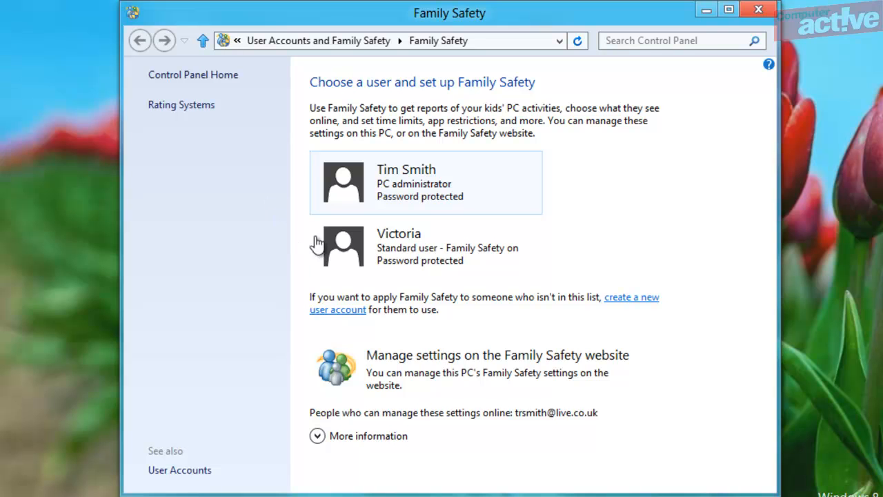
left_click(399, 246)
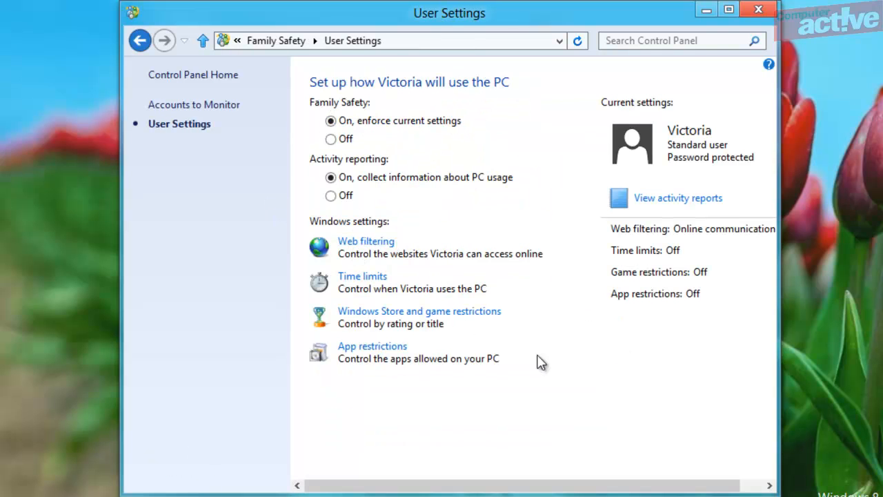
mouse_move(591, 400)
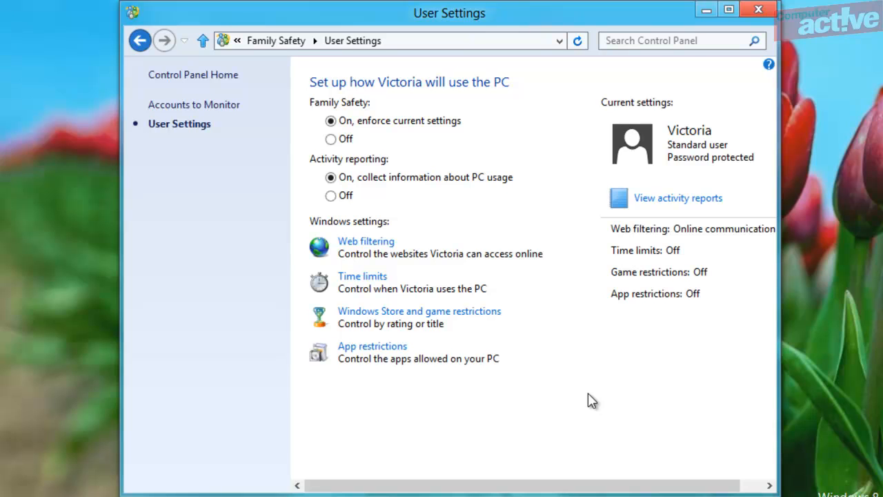
mouse_move(472, 122)
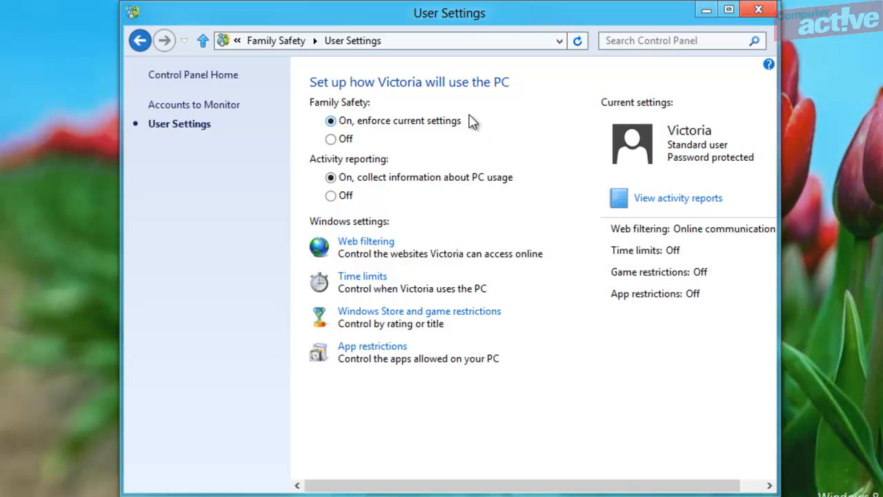
mouse_move(489, 184)
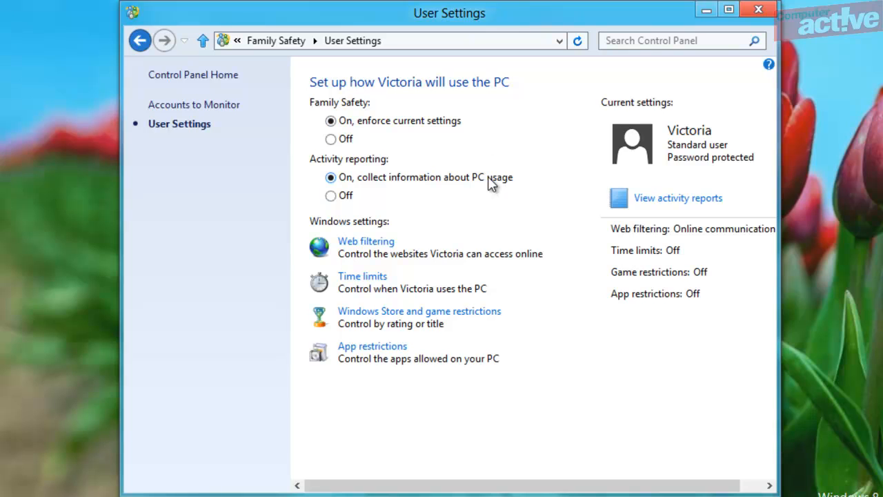
mouse_move(491, 185)
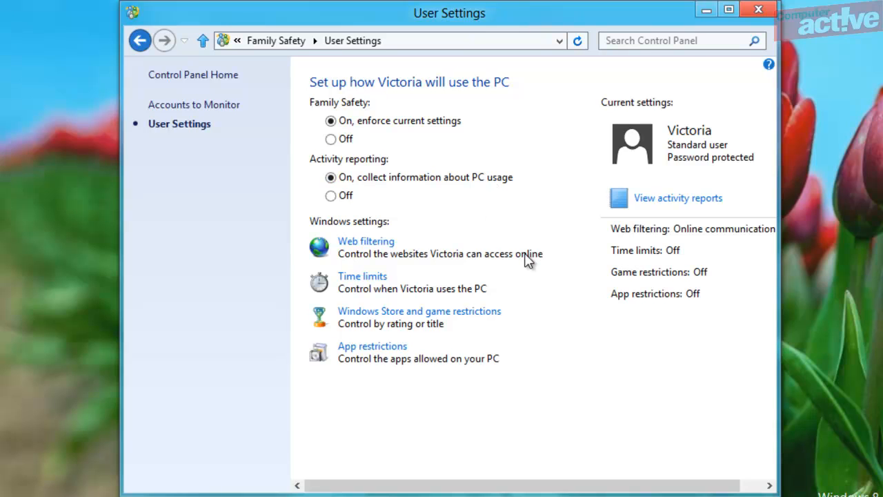
mouse_move(467, 249)
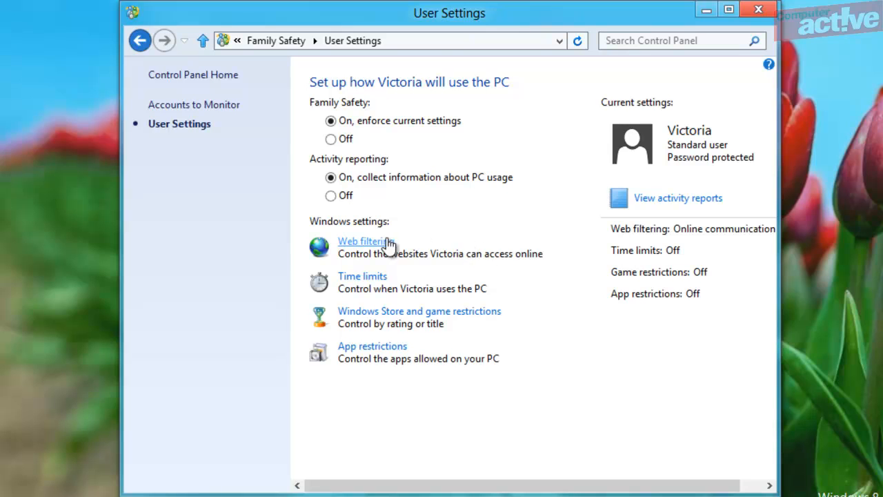
- Open Victoria's Web filtering settings from her User Settings page
left_click(364, 240)
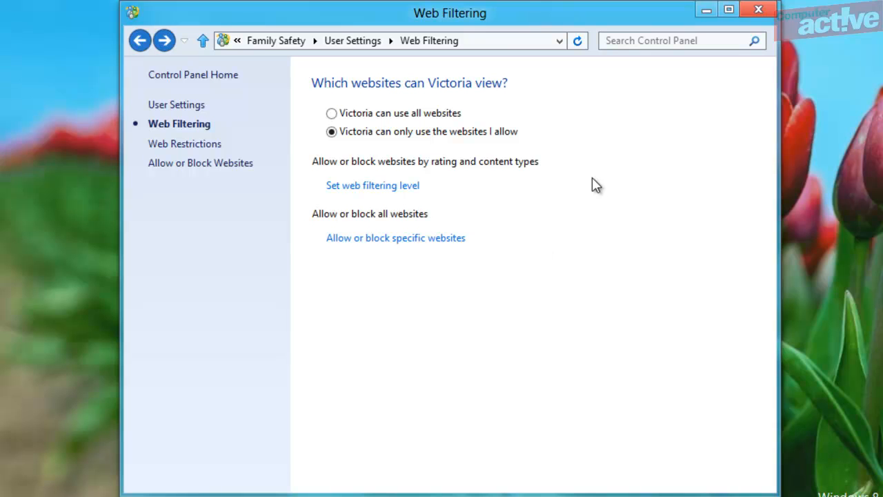
mouse_move(570, 147)
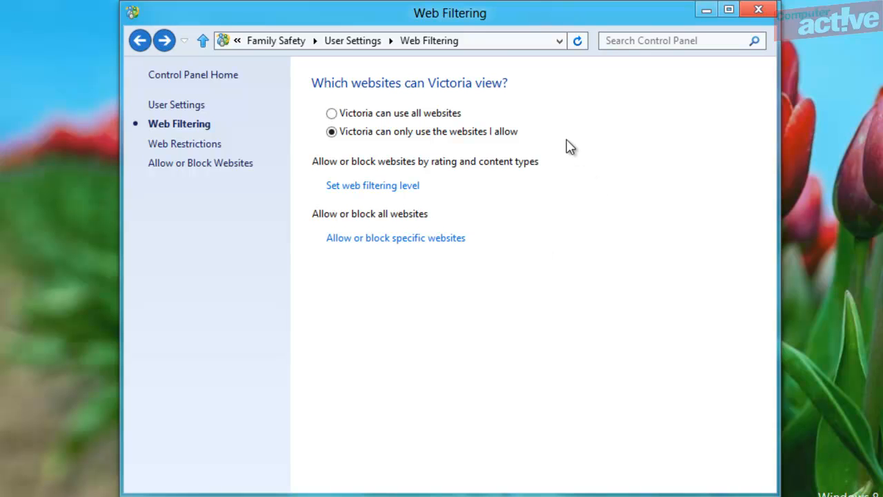
mouse_move(552, 169)
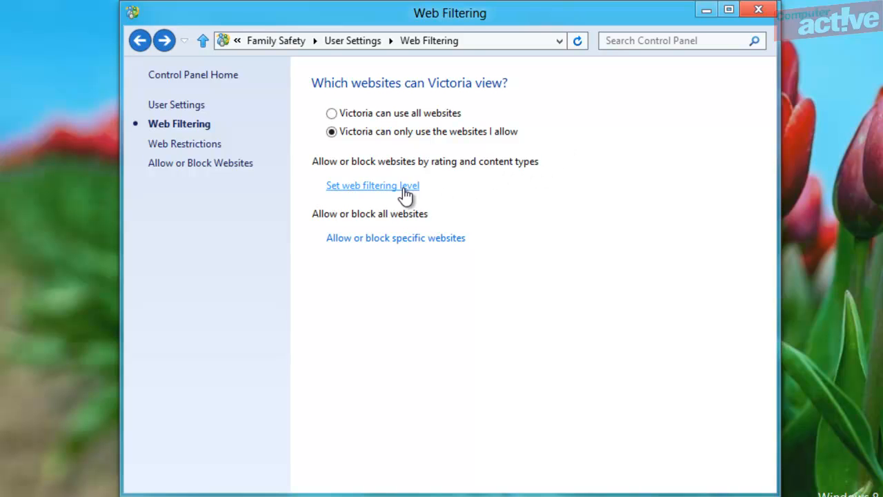
- Set Victoria's web restriction level to Child-friendly and return to Web Filtering
left_click(372, 185)
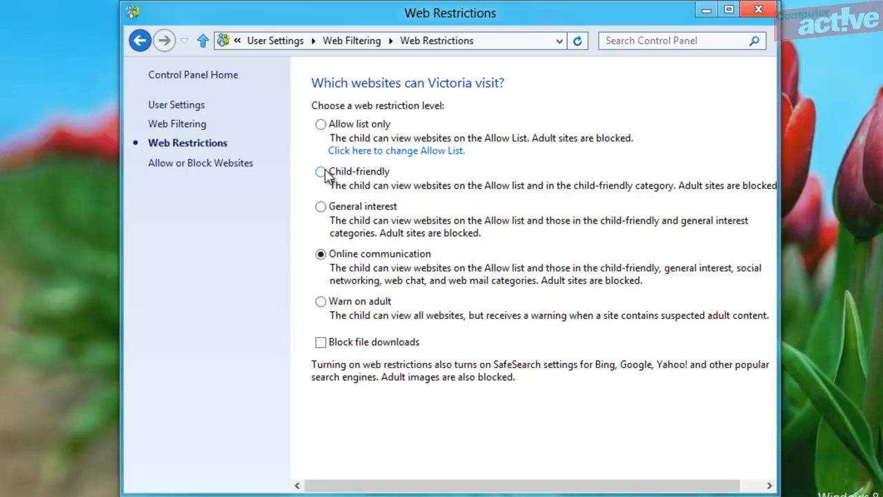
left_click(314, 171)
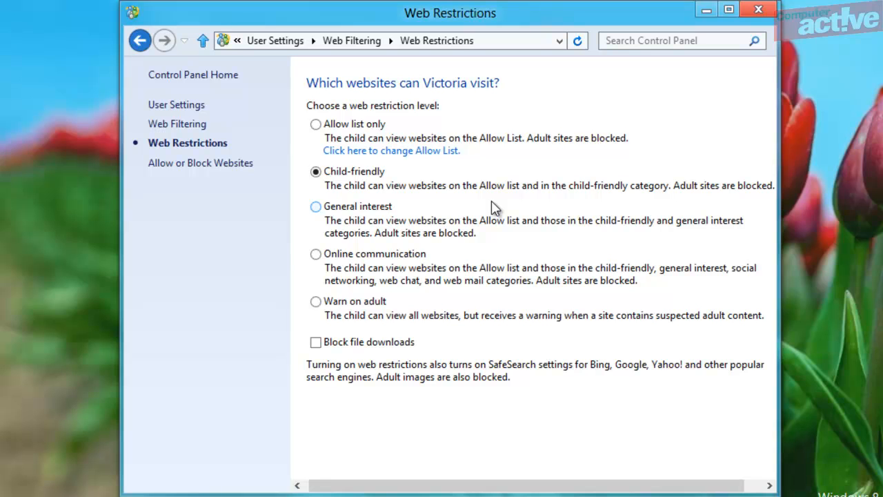
left_click(163, 40)
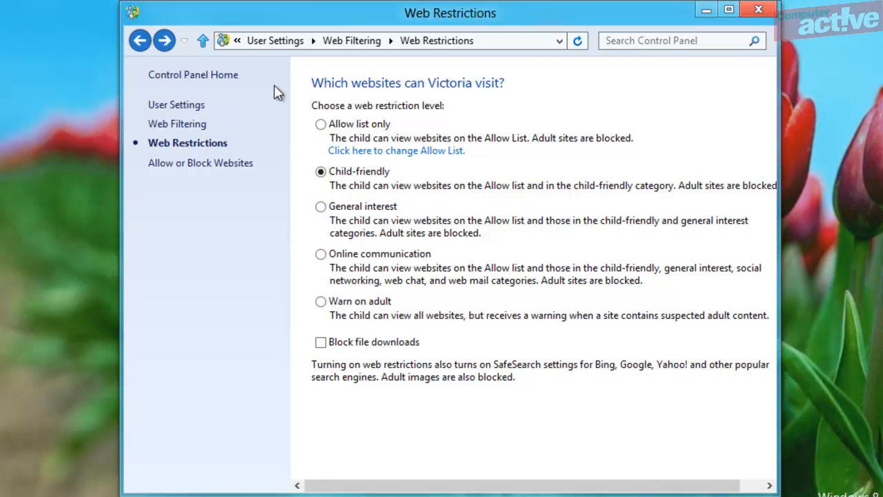
mouse_move(265, 89)
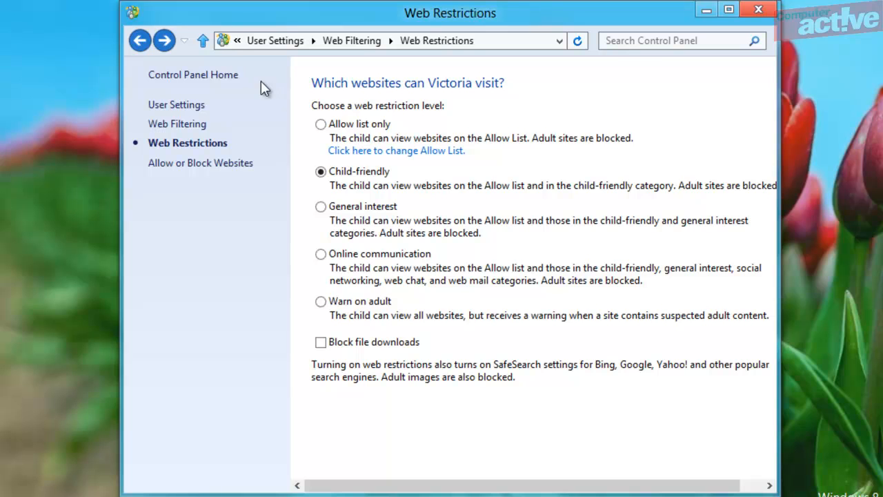
left_click(141, 40)
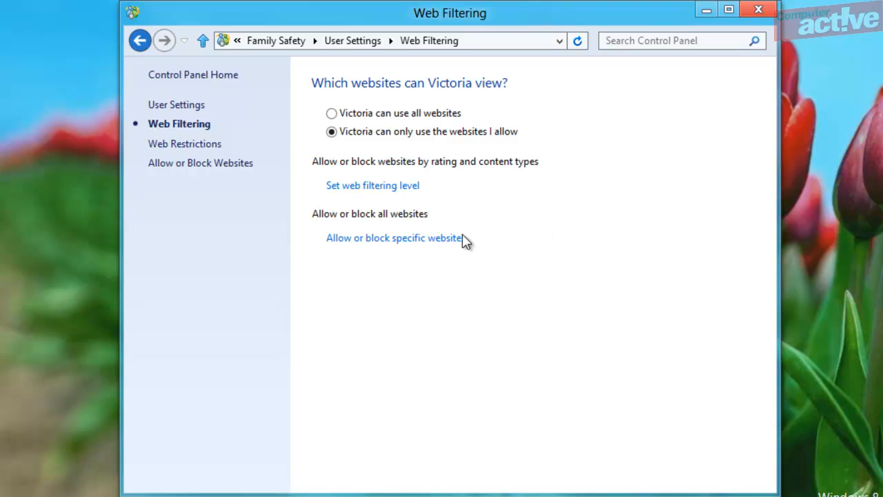
left_click(393, 237)
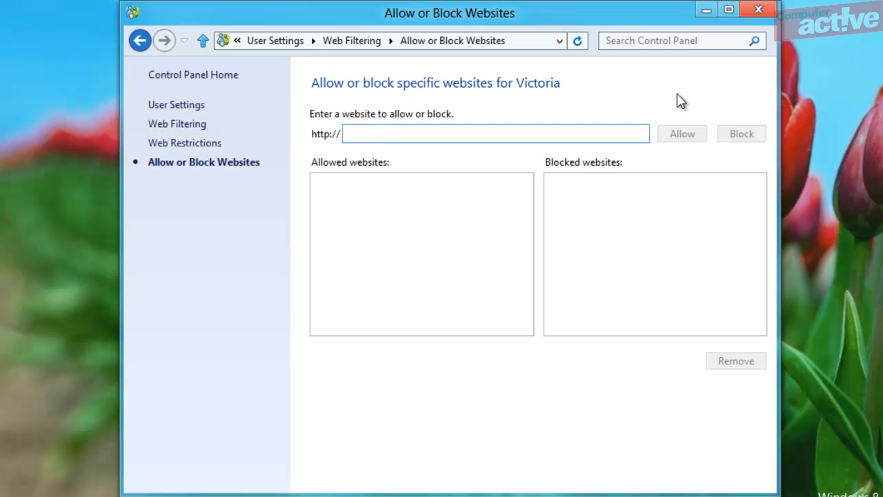
type("www.clubpenguin.com")
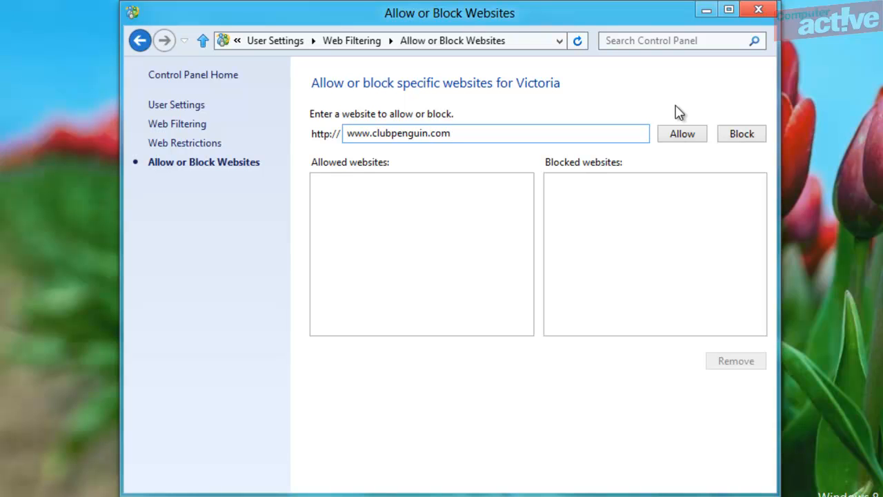
left_click(682, 132)
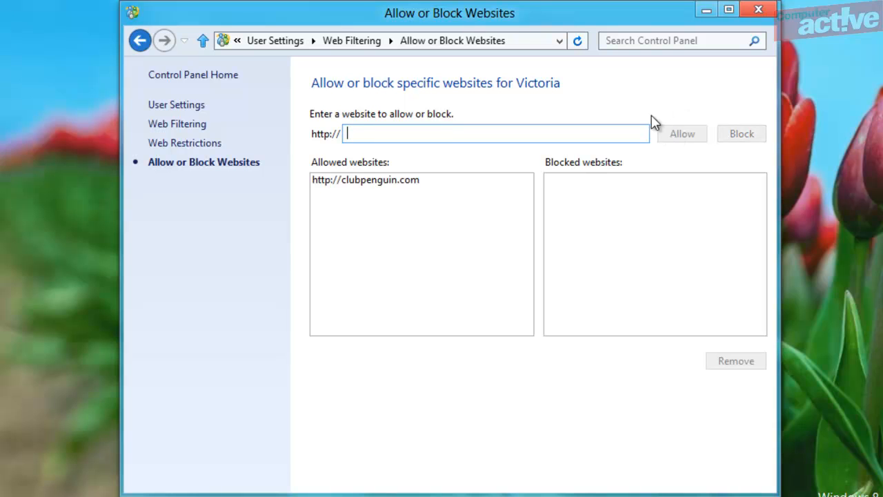
mouse_move(647, 110)
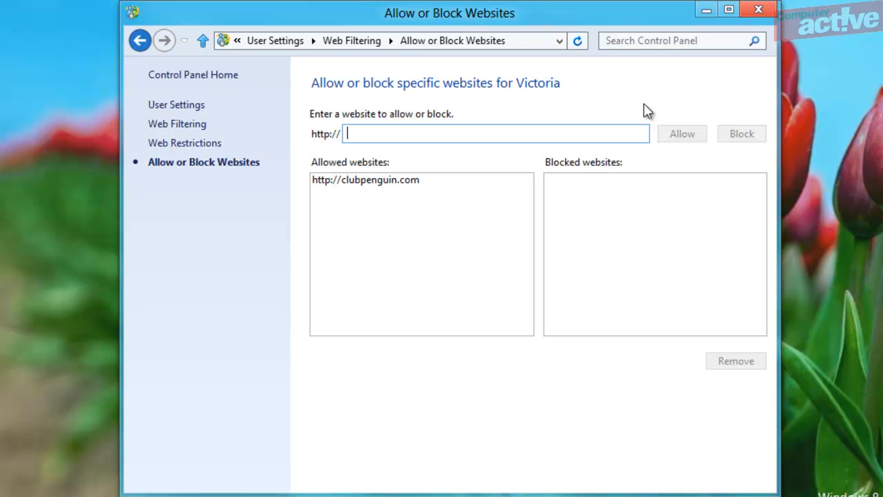
type("www.faceb")
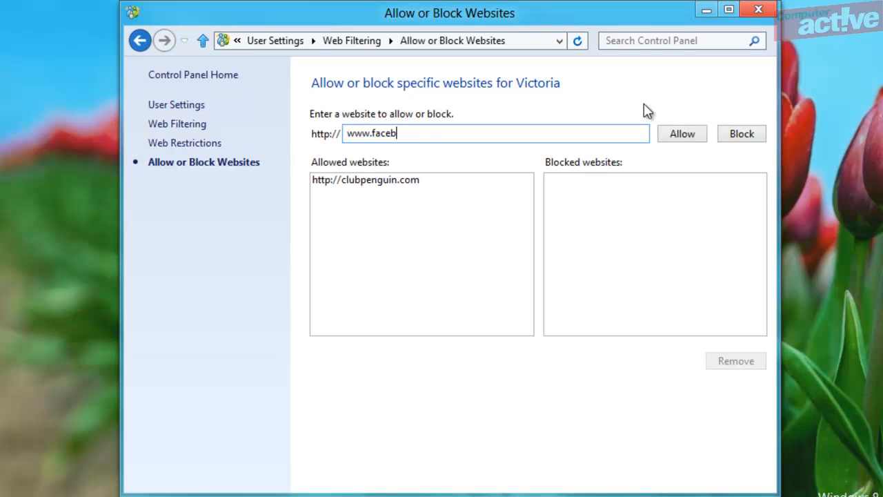
type("ook.com")
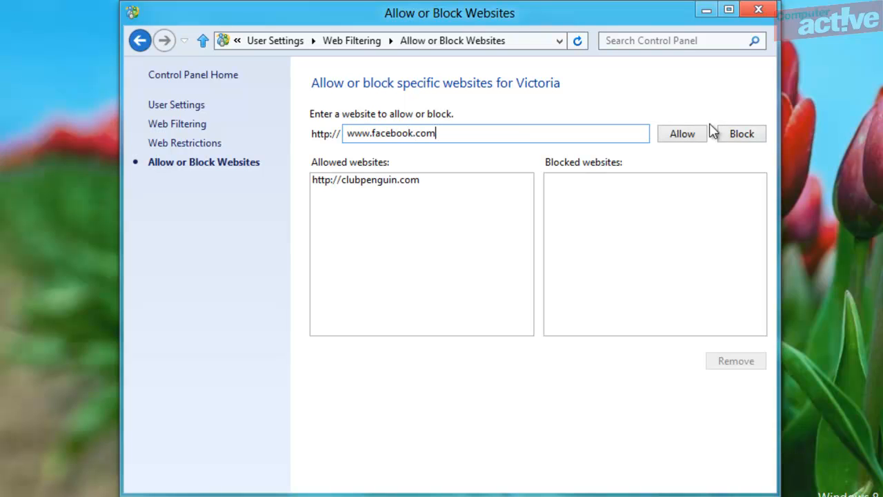
left_click(742, 132)
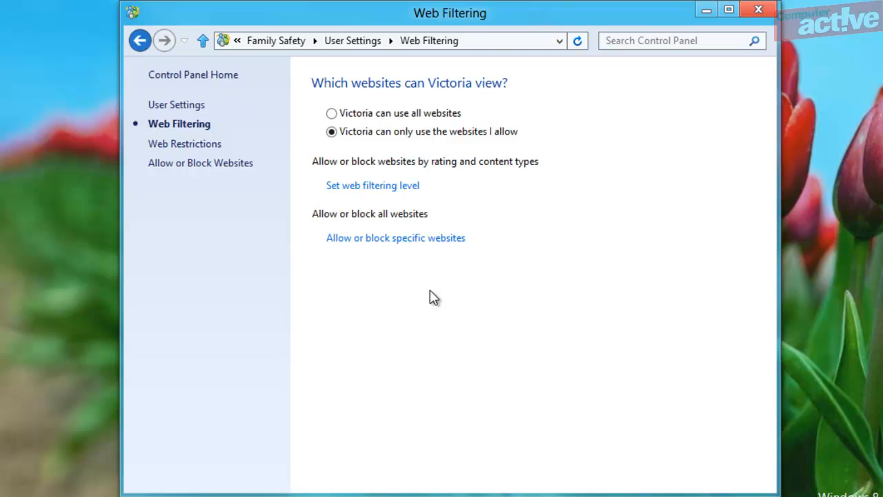
mouse_move(201, 40)
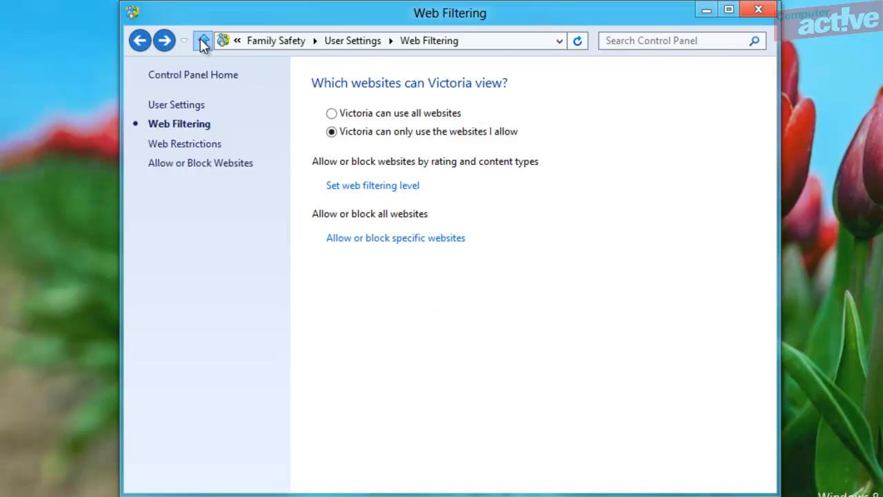
left_click(141, 40)
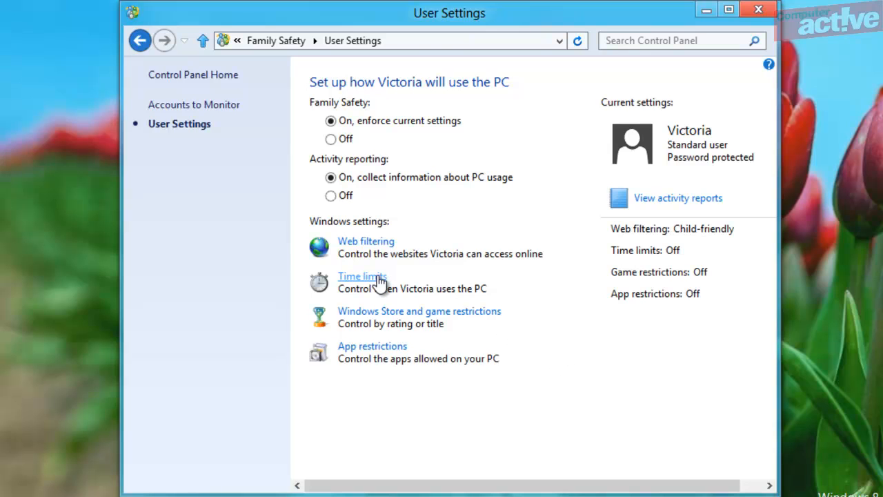
- Set Victoria's time allowance to 3h30 weekdays and 4h30 weekends, back to Time Limits
left_click(361, 276)
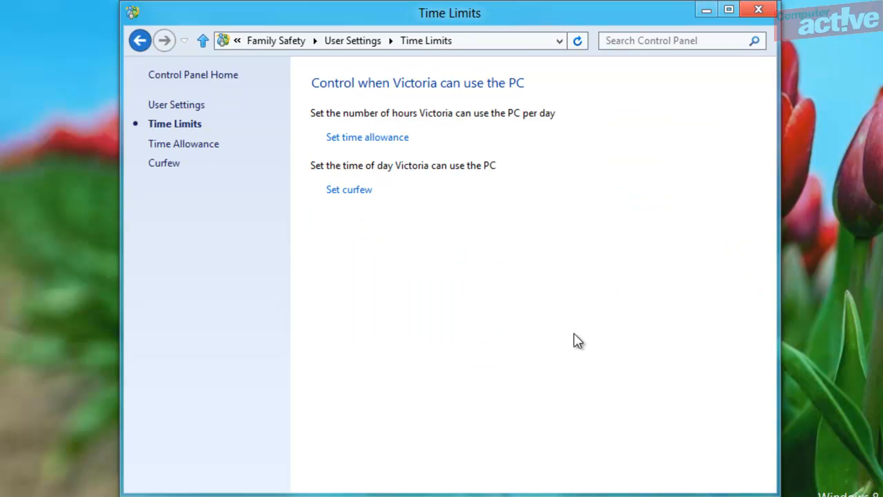
mouse_move(485, 172)
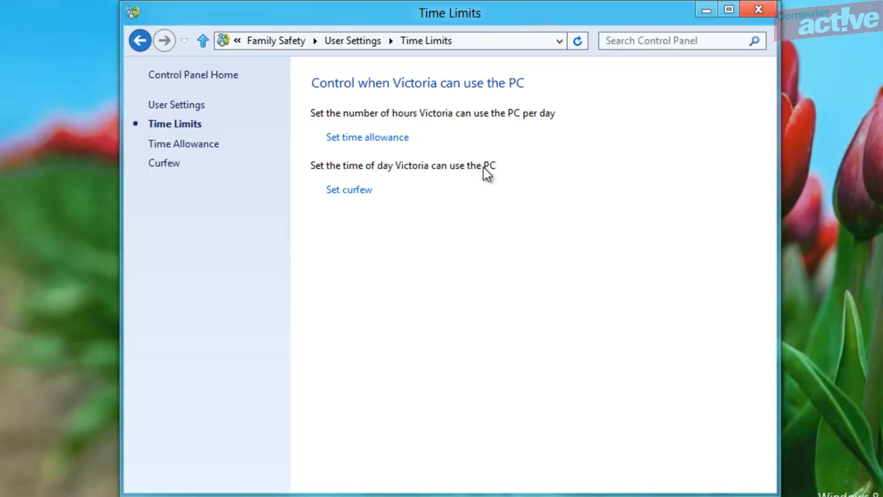
left_click(366, 137)
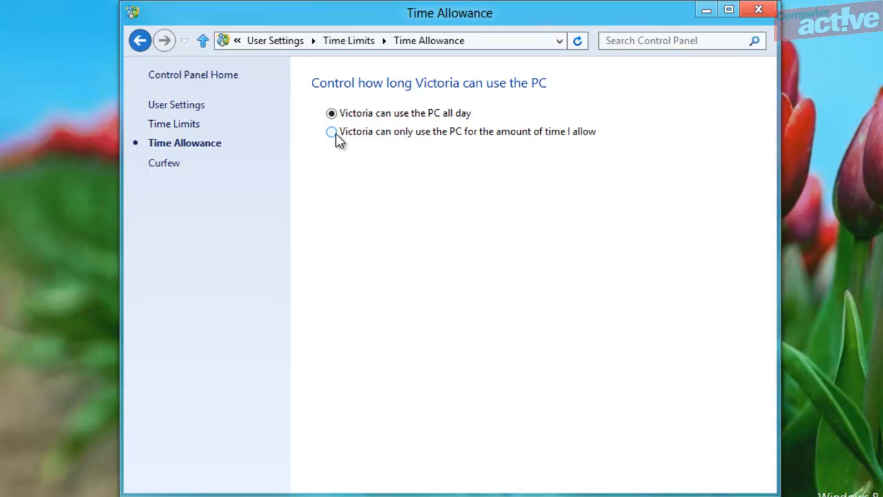
left_click(331, 131)
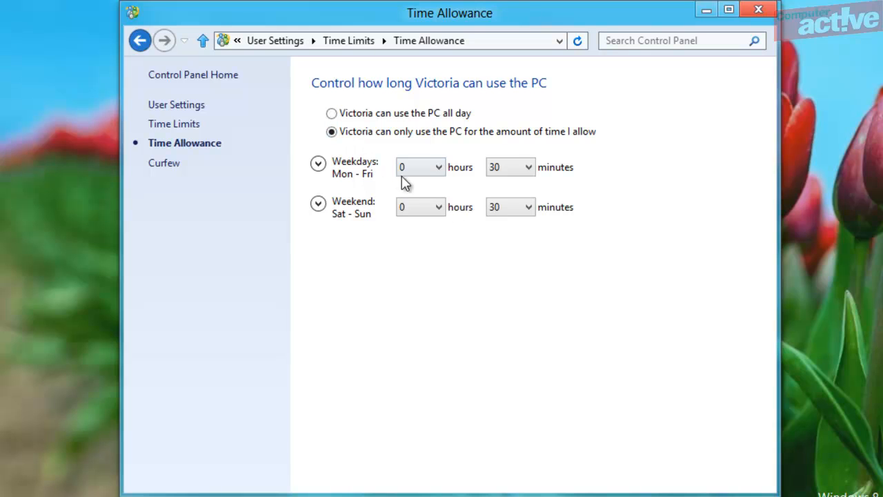
left_click(439, 166)
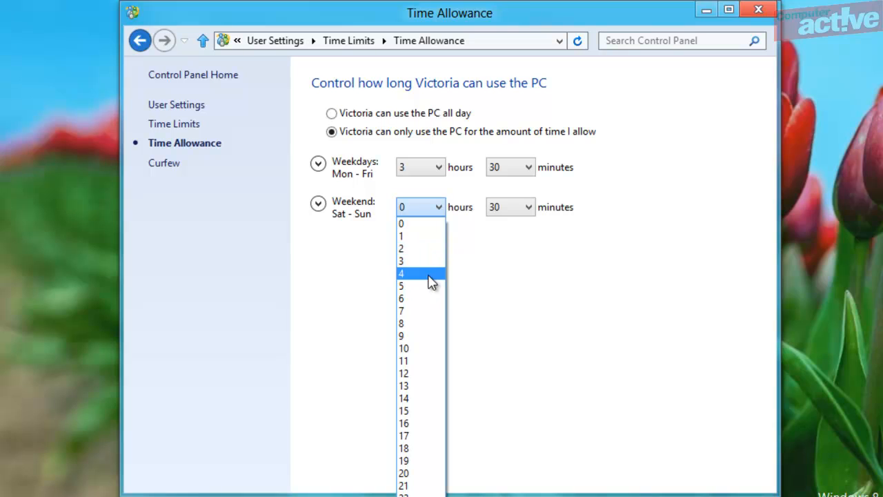
left_click(400, 273)
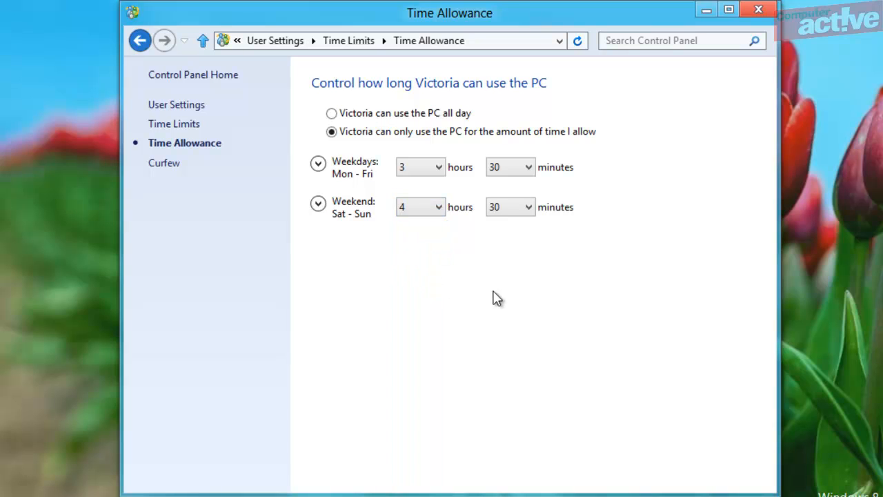
mouse_move(494, 298)
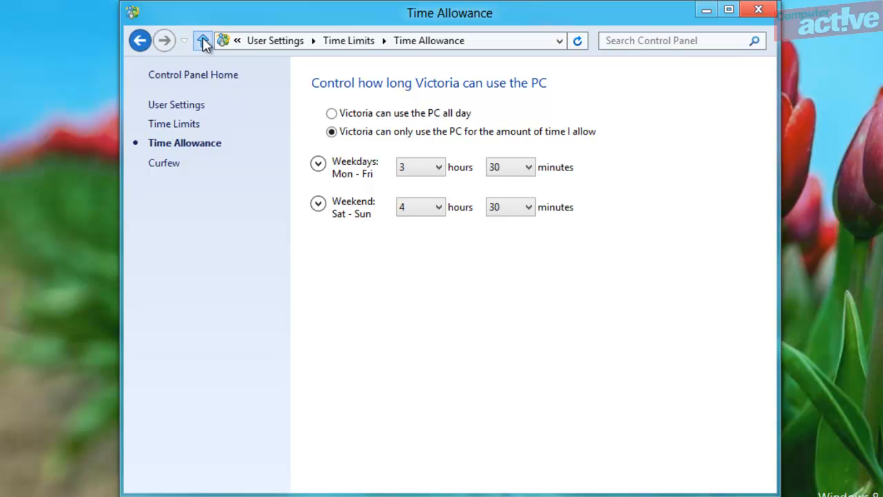
left_click(201, 40)
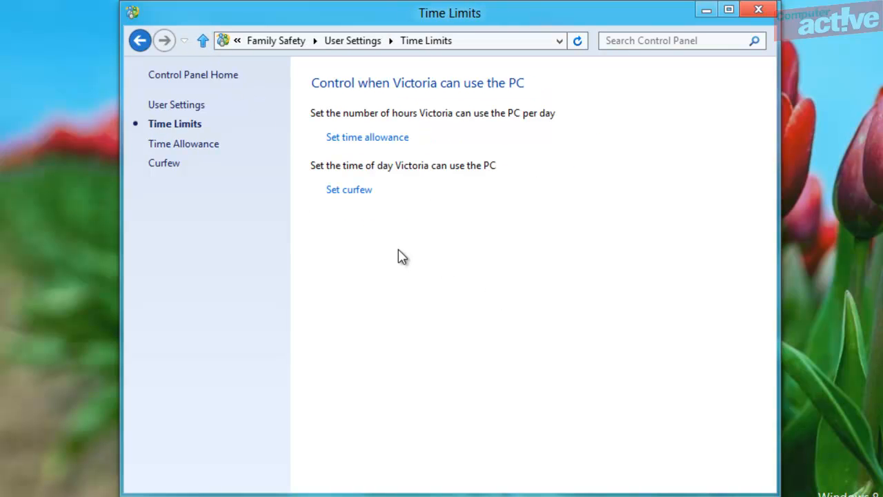
mouse_move(348, 190)
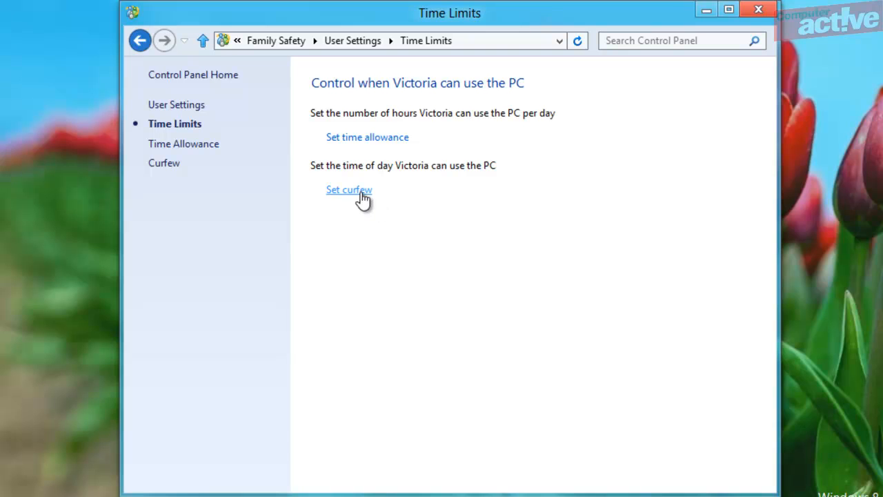
- Set a curfew blocking midnight–7:00 and 19:00–midnight daily, leaving Saturday 19:00 allowed
left_click(348, 190)
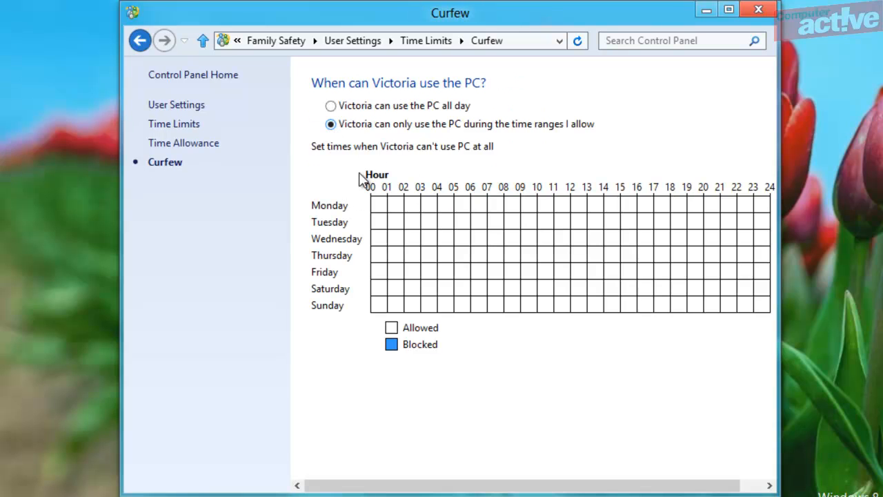
mouse_move(494, 353)
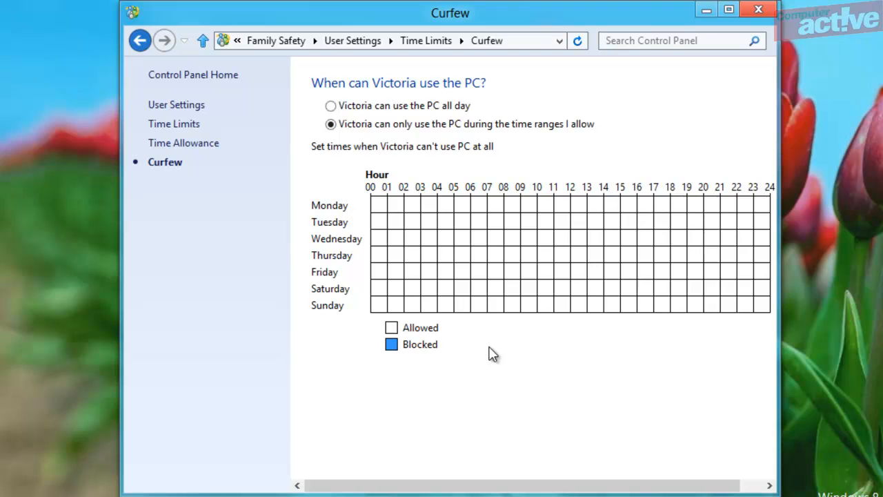
mouse_move(621, 375)
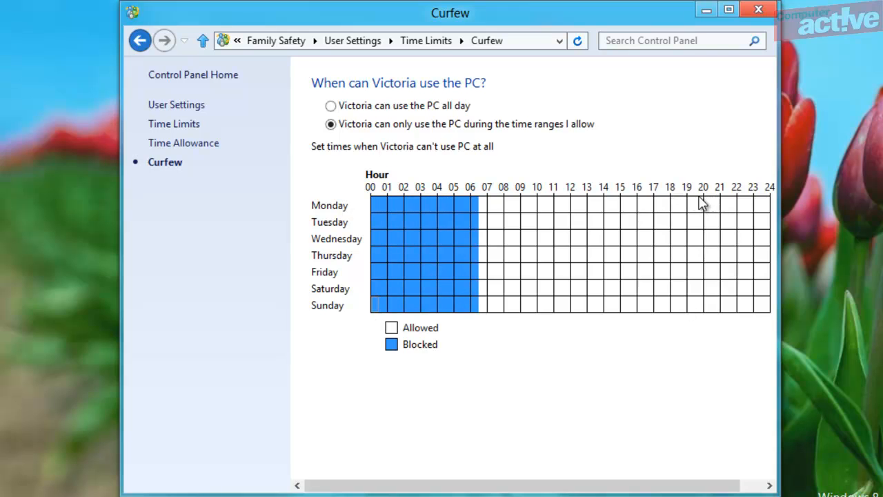
left_click_drag(695, 200, 761, 305)
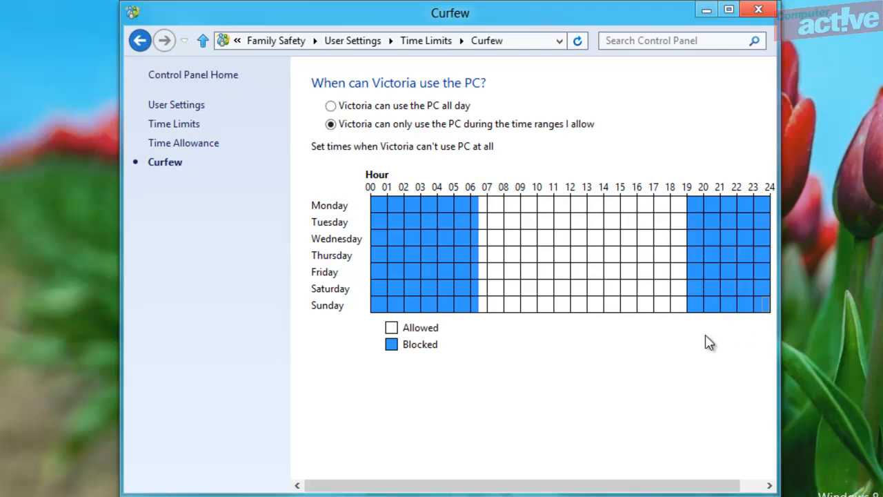
mouse_move(693, 309)
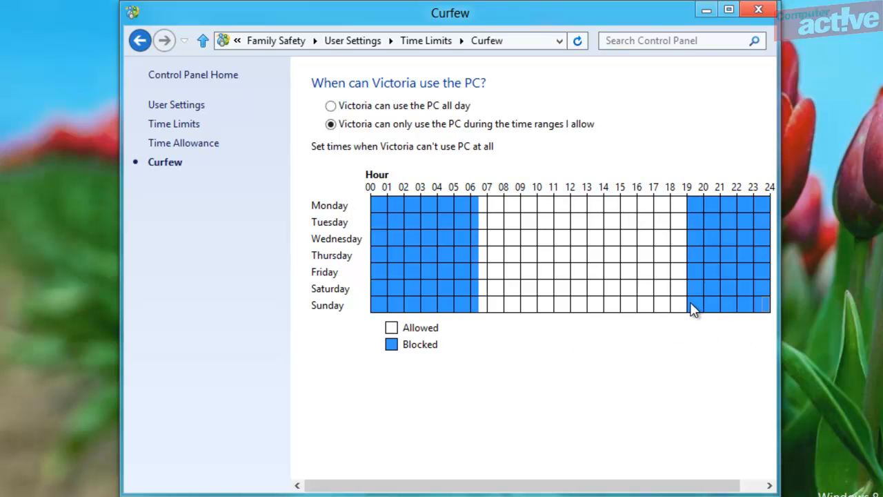
left_click(695, 288)
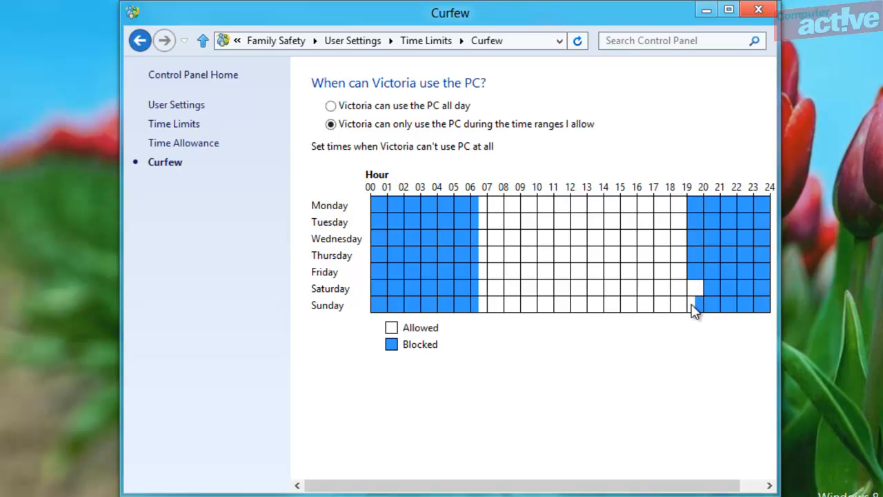
left_click(695, 305)
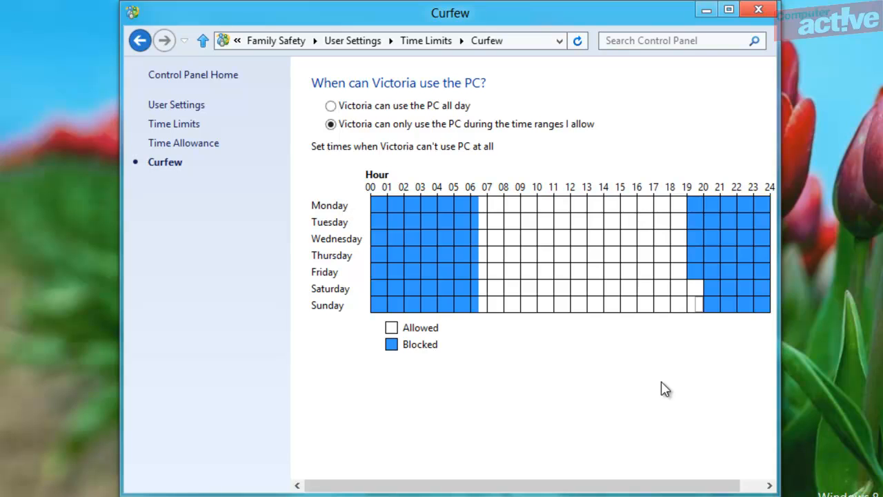
mouse_move(202, 40)
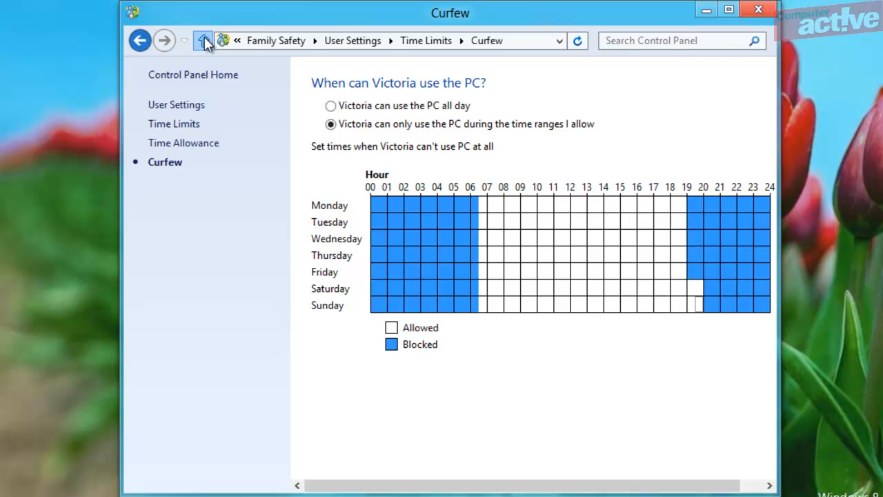
- Return to Victoria's User Settings, where time limits now show On
left_click(204, 40)
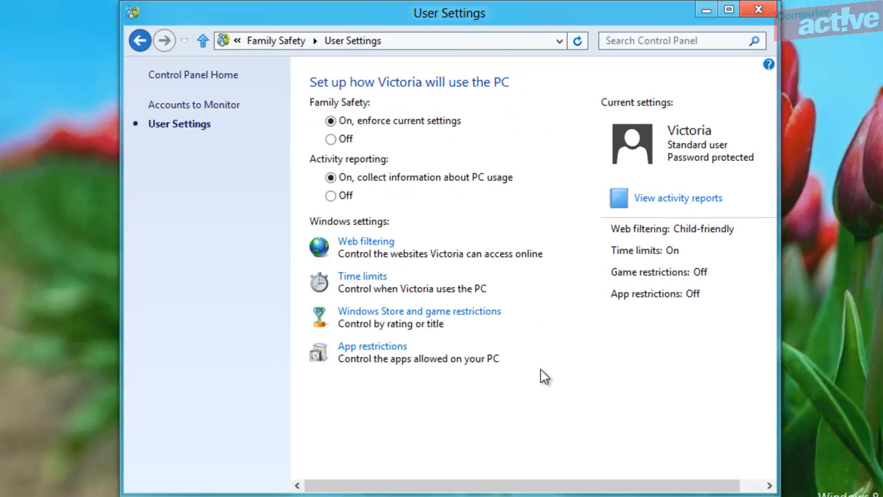
mouse_move(540, 370)
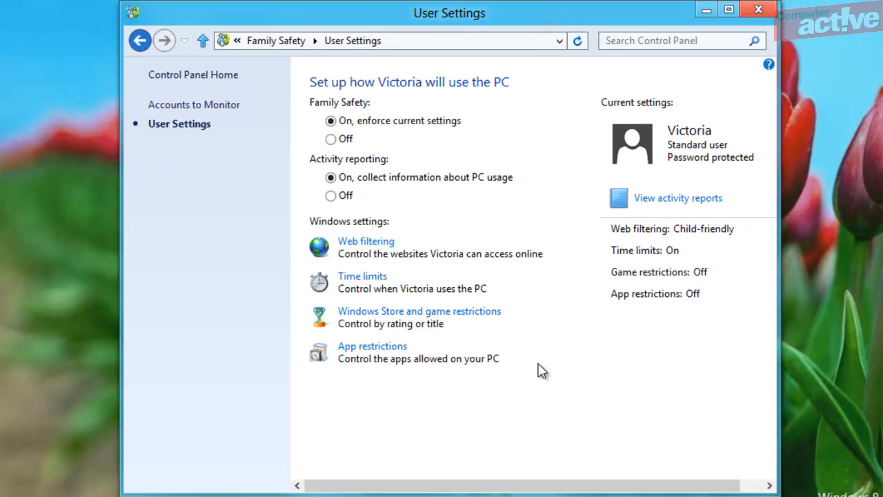
mouse_move(486, 324)
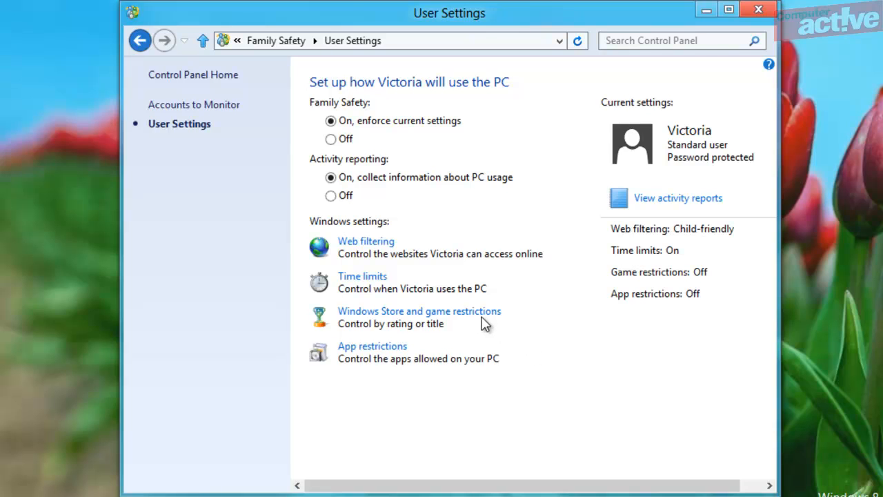
- Restrict Victoria to games rated PEGI 7+ or below and block unrated games
left_click(420, 310)
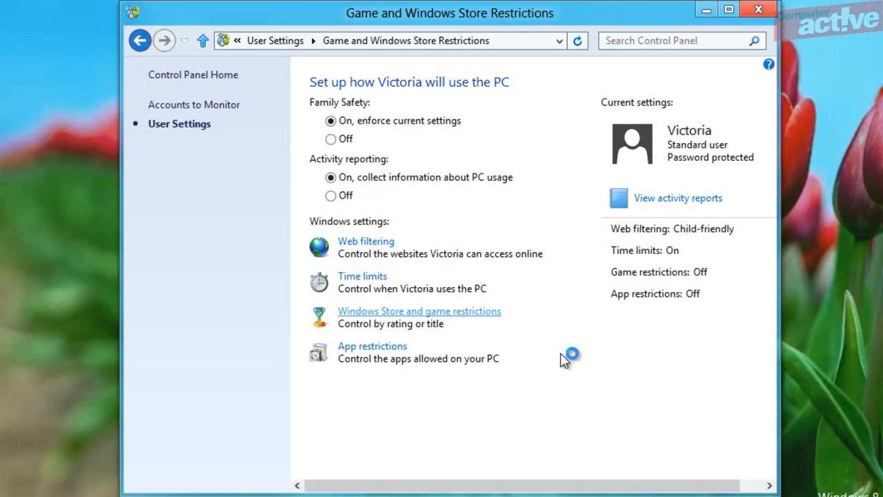
left_click(420, 311)
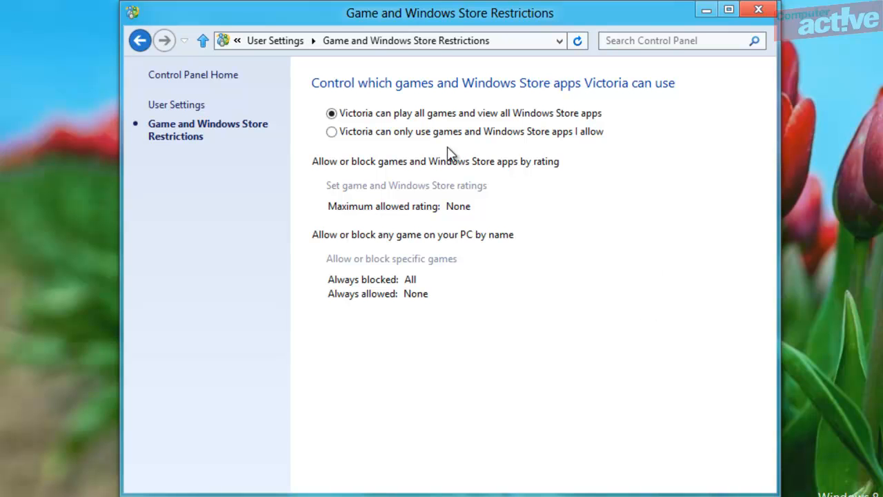
left_click(331, 131)
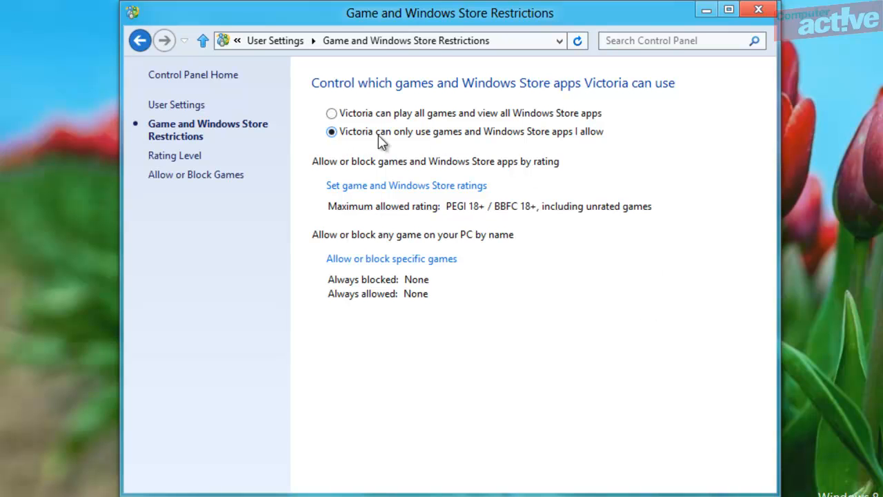
mouse_move(711, 306)
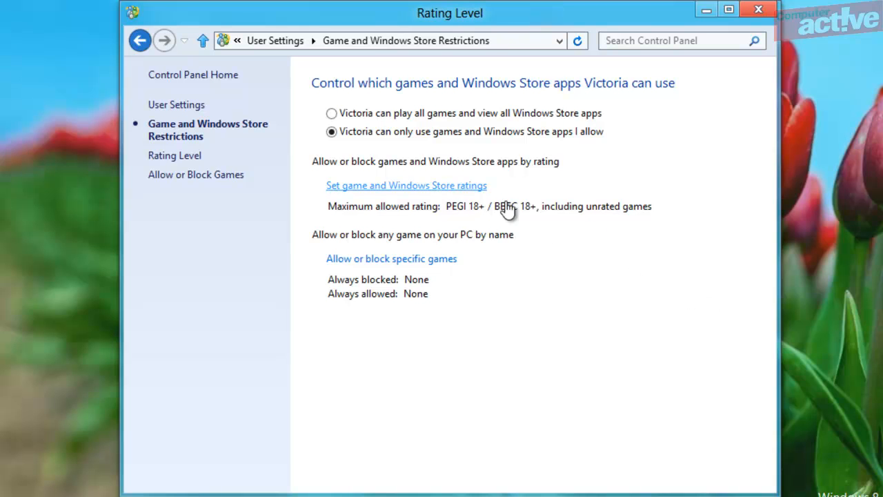
left_click(406, 185)
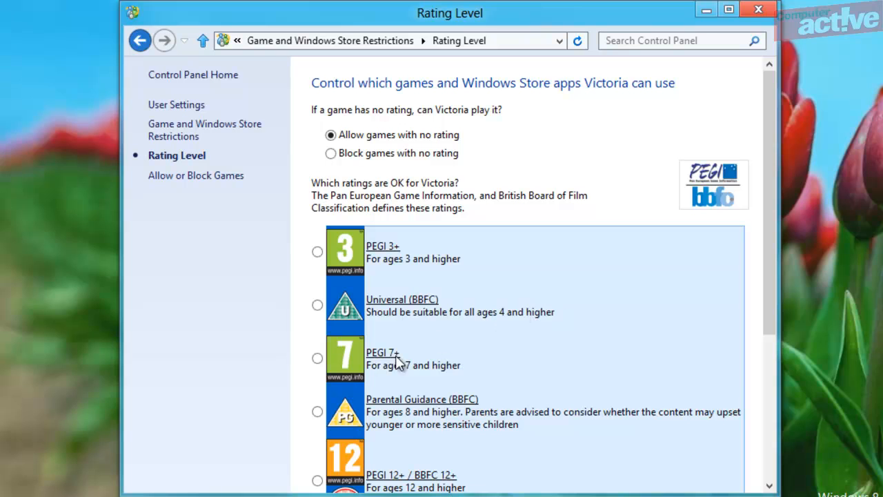
left_click(317, 359)
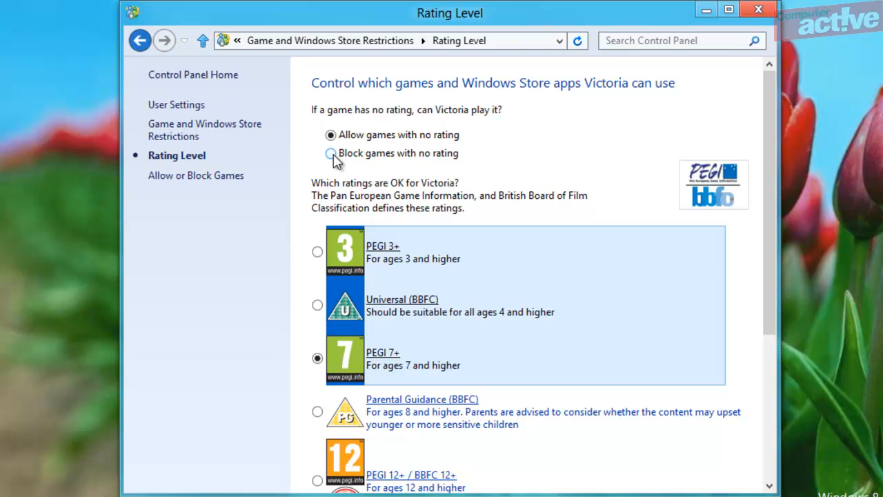
left_click(331, 152)
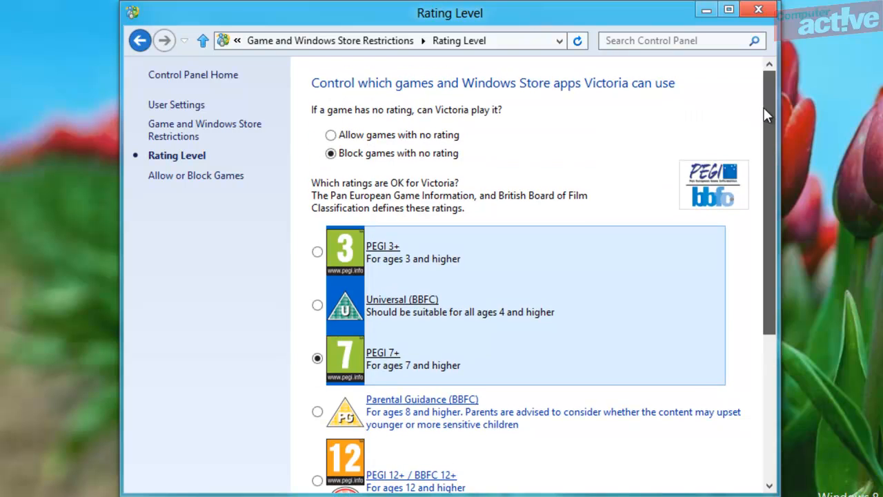
mouse_move(202, 48)
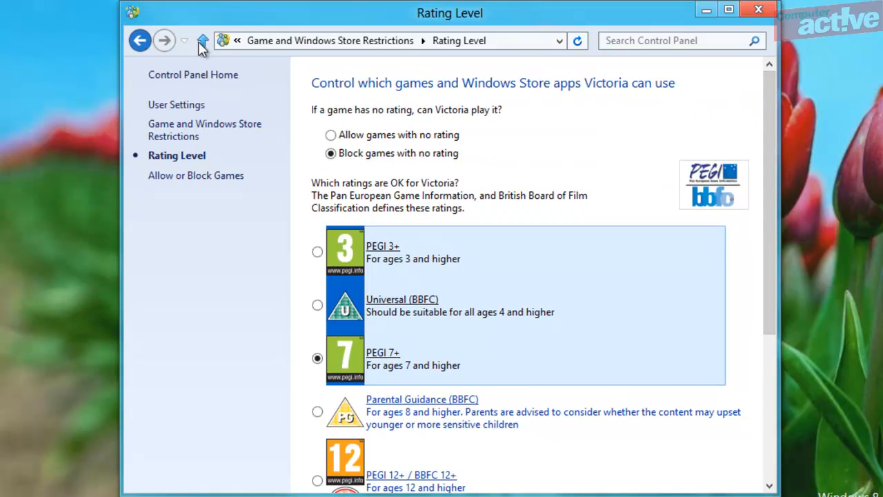
- Go back through Game Restrictions to Victoria's User Settings showing Up to PEGI 7+
left_click(141, 40)
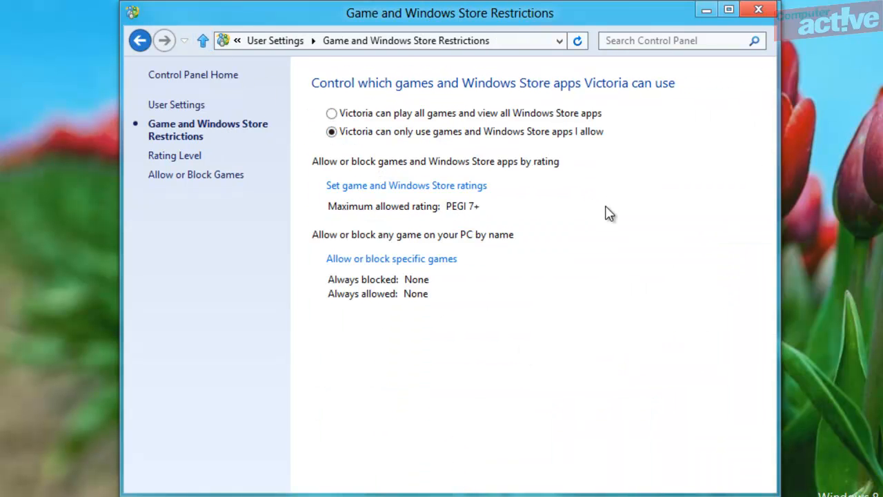
mouse_move(463, 282)
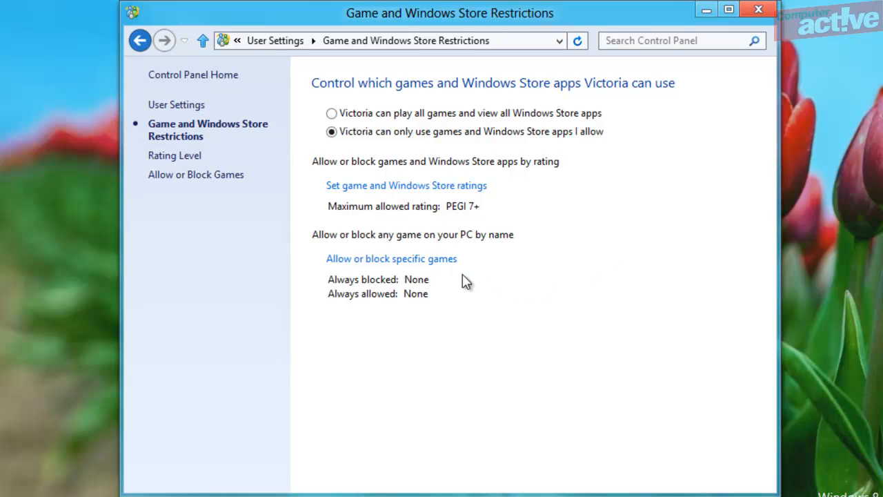
mouse_move(461, 276)
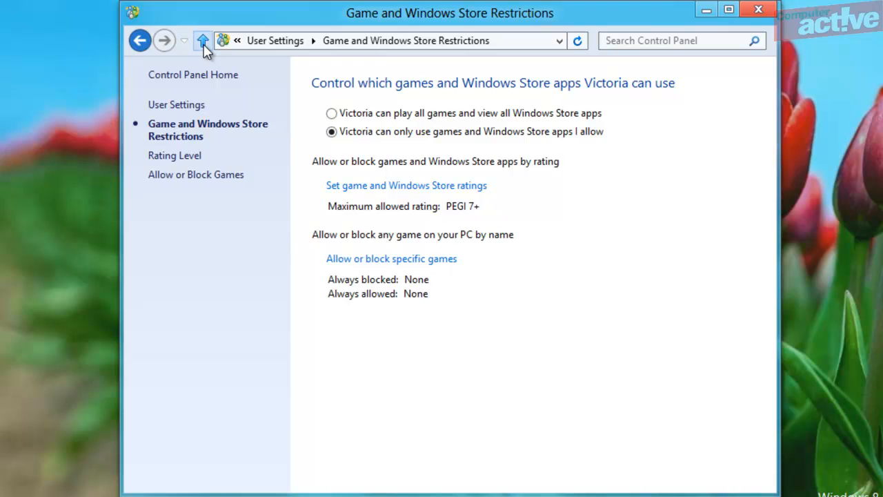
left_click(203, 40)
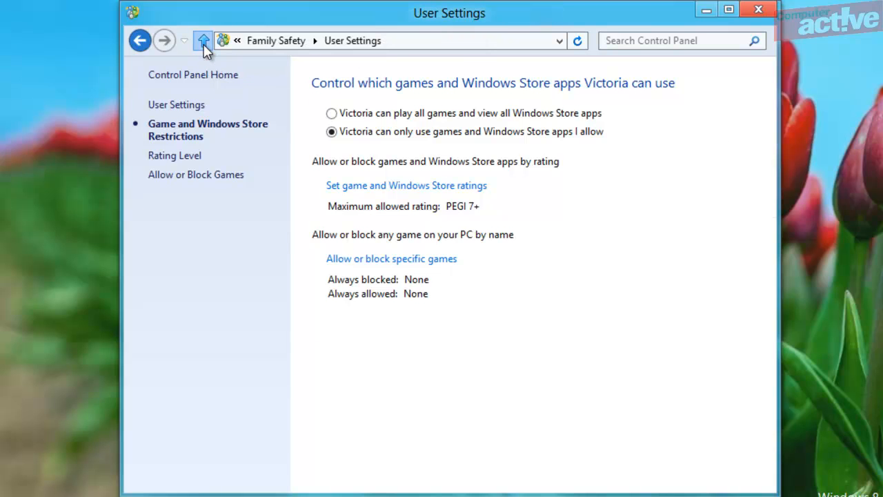
left_click(202, 40)
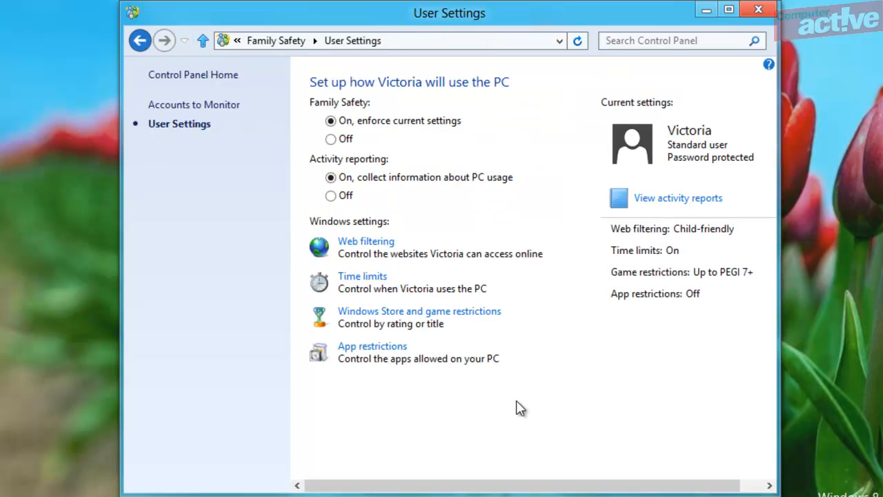
mouse_move(373, 345)
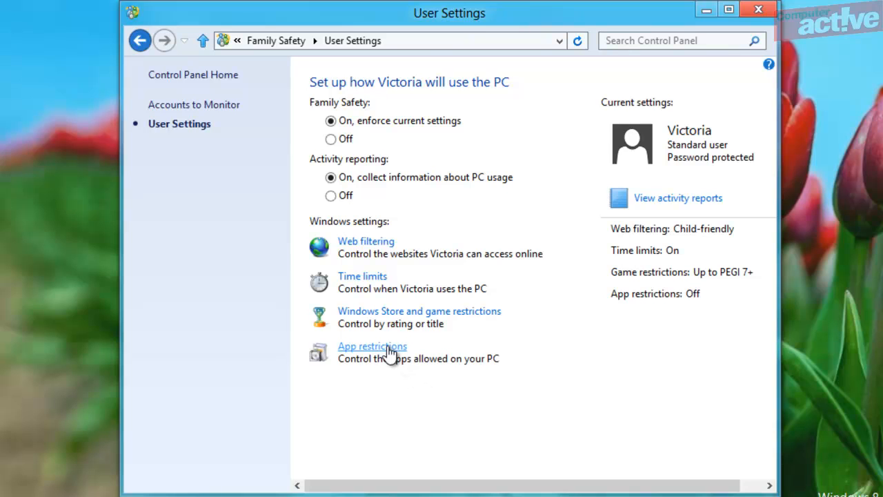
- Restrict Victoria to 'can only use the apps I allow' and return to her User Settings overview
left_click(373, 345)
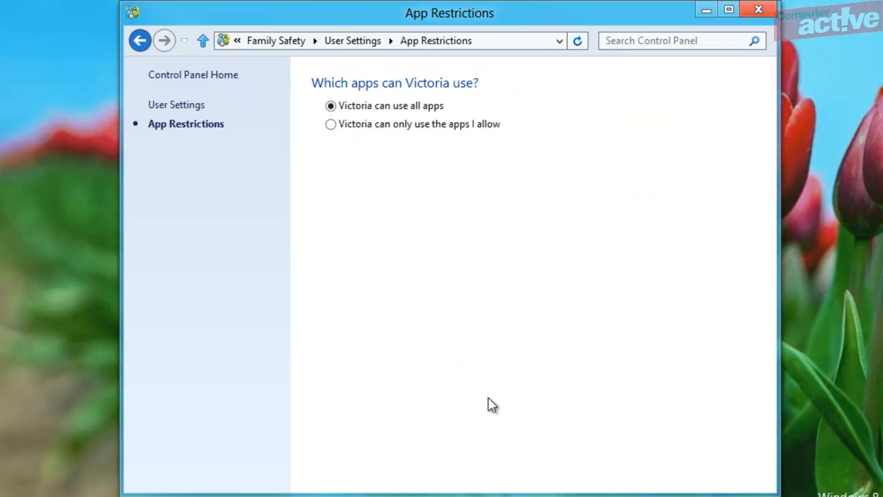
left_click(331, 124)
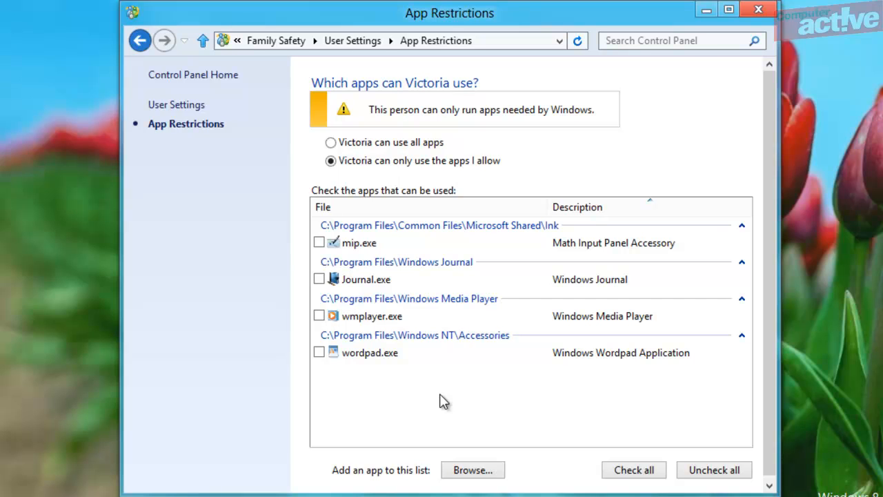
mouse_move(462, 367)
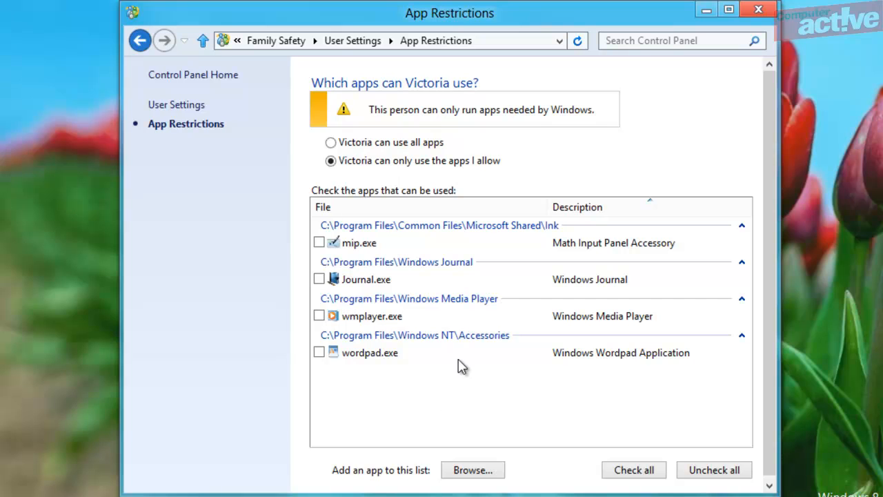
mouse_move(213, 52)
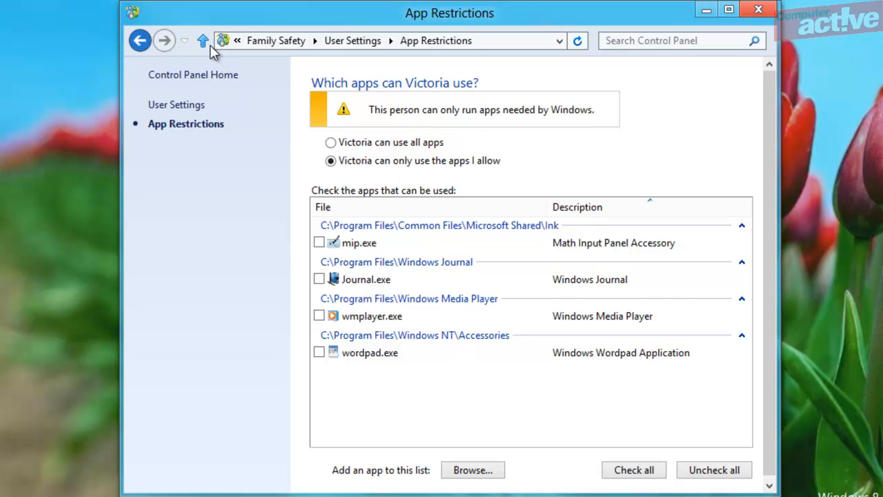
left_click(140, 40)
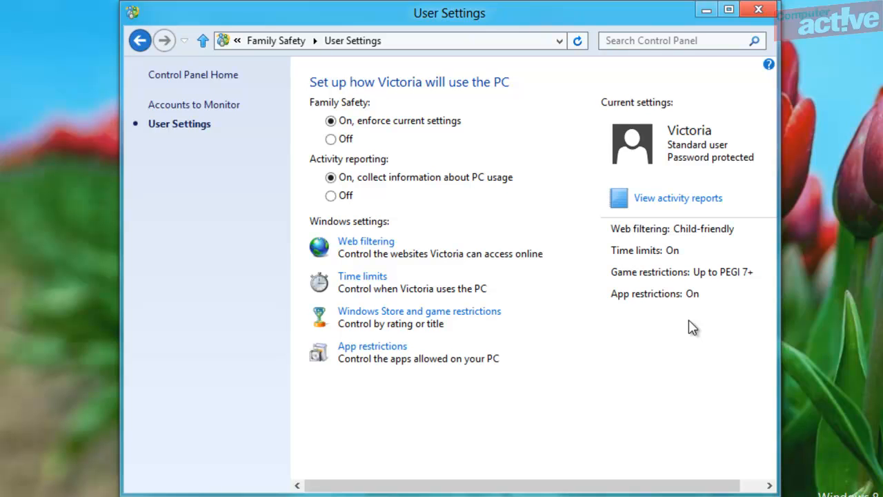
- View Victoria's activity report for 19/07/2012–25/07/2012, showing no recorded activity
left_click(677, 198)
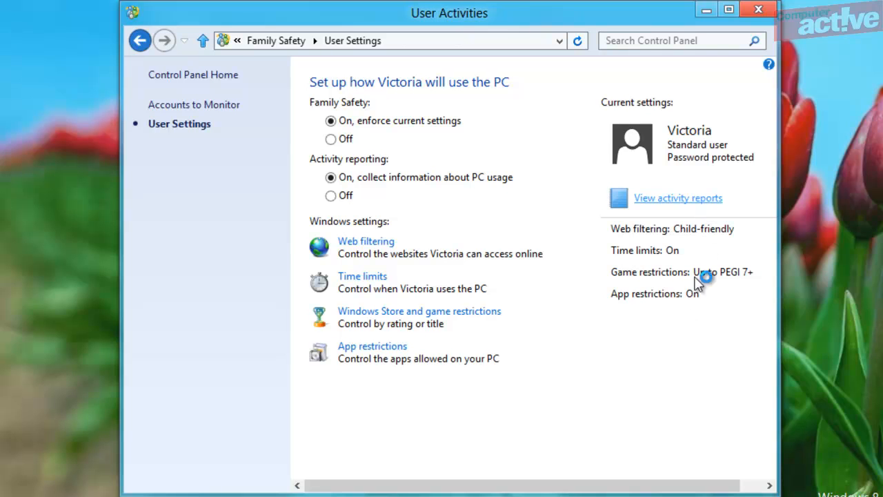
left_click(678, 198)
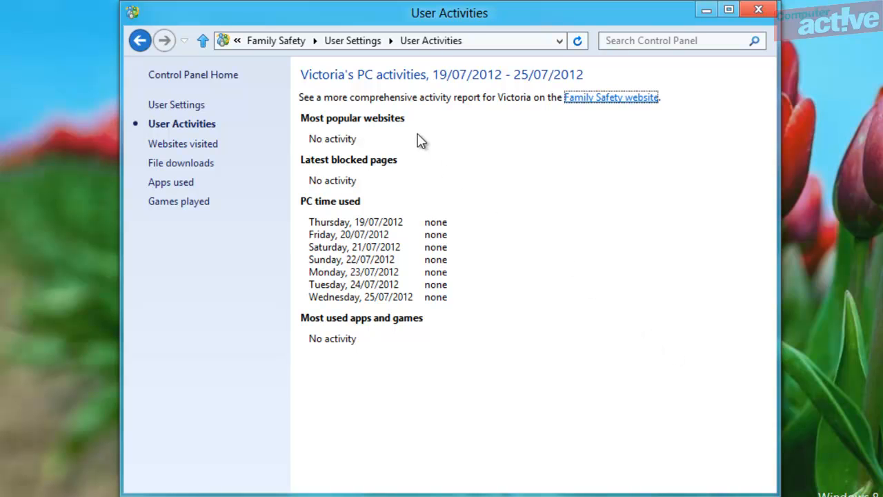
mouse_move(422, 168)
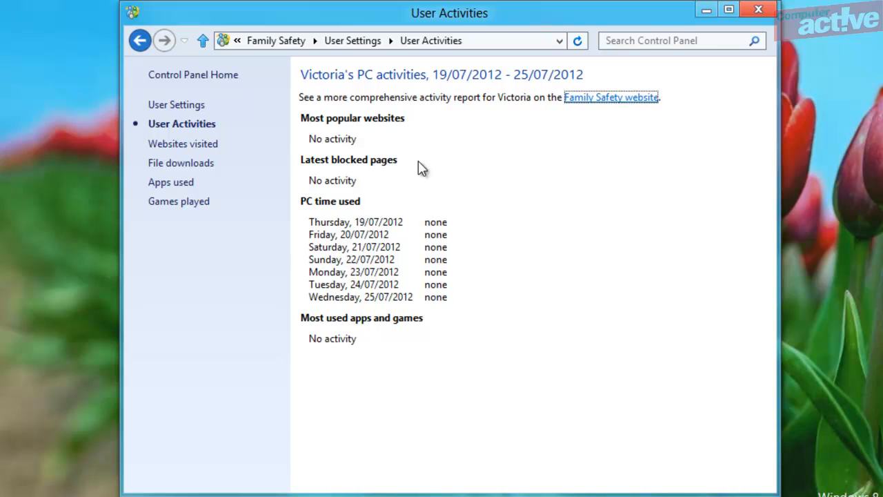
mouse_move(496, 315)
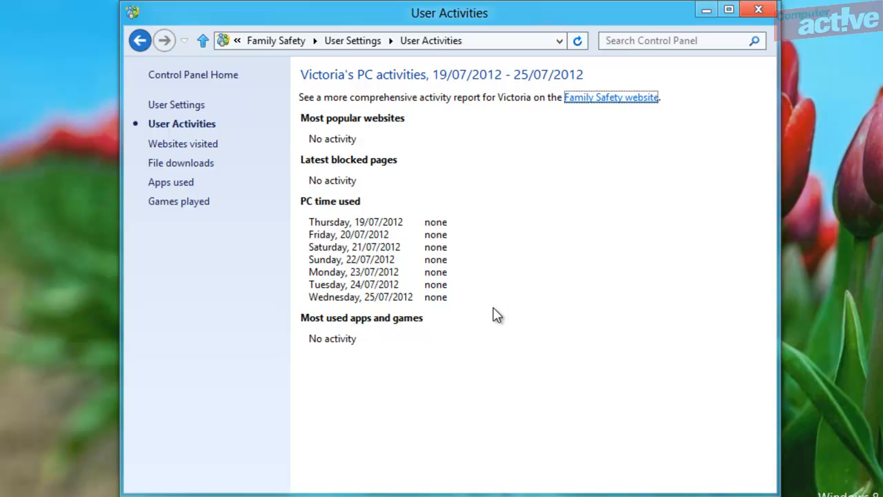
mouse_move(393, 361)
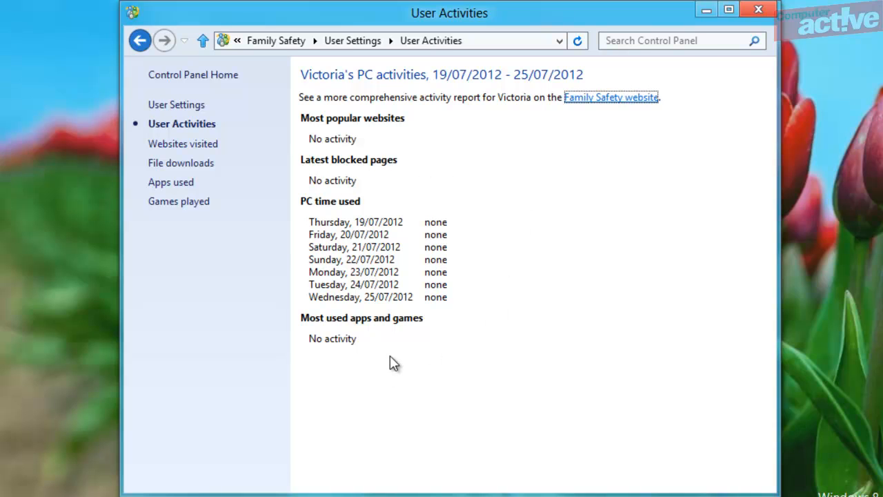